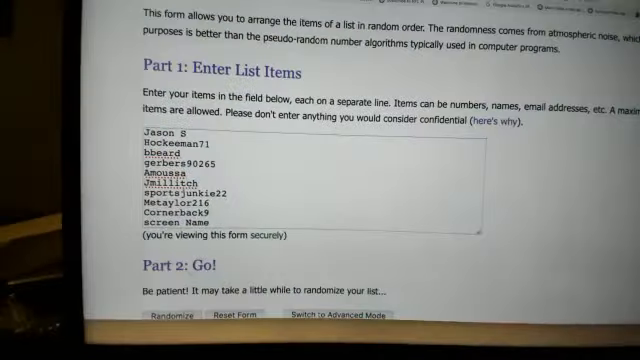
Step: Shuffle the entered list of 100 screen names with Randomize
{"action": "scroll", "scroll_direction": "down", "scroll_amount": 3}
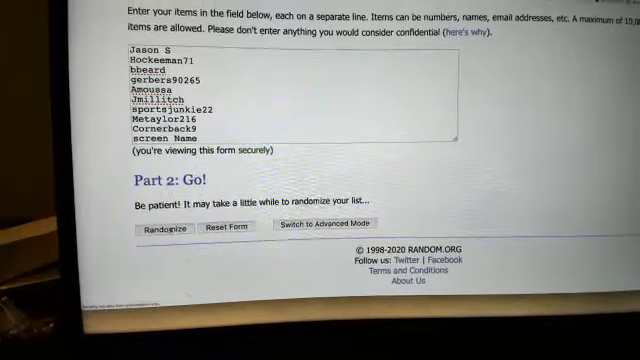
{"action": "left_click", "coordinate": [160, 227]}
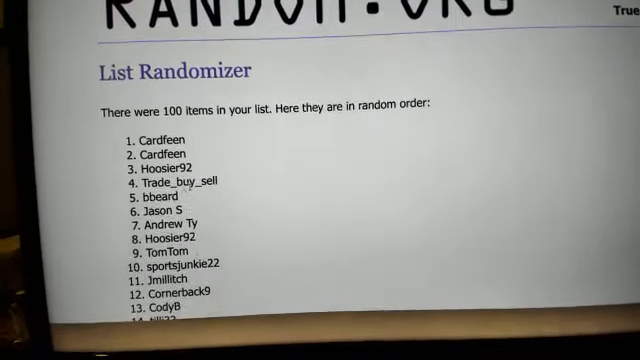
{"action": "scroll", "scroll_direction": "down", "scroll_amount": 3}
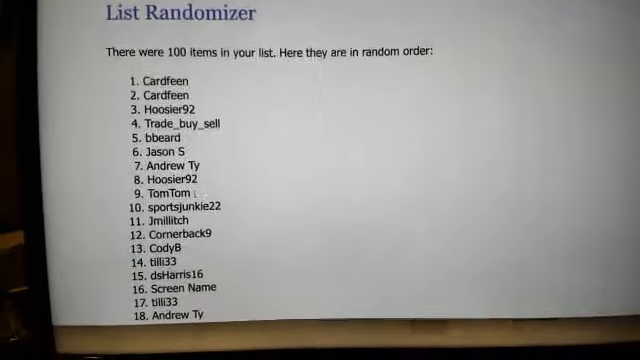
{"action": "scroll", "scroll_direction": "down", "scroll_amount": 3}
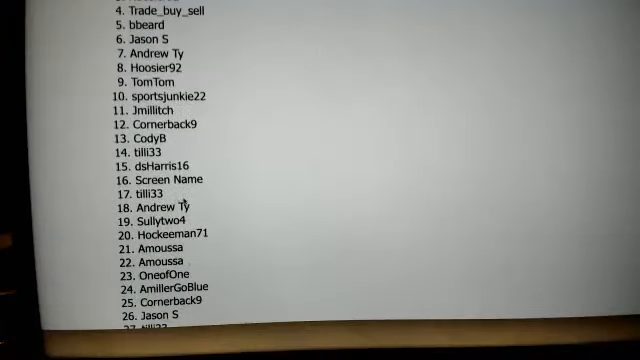
{"action": "scroll", "scroll_direction": "down", "scroll_amount": 3}
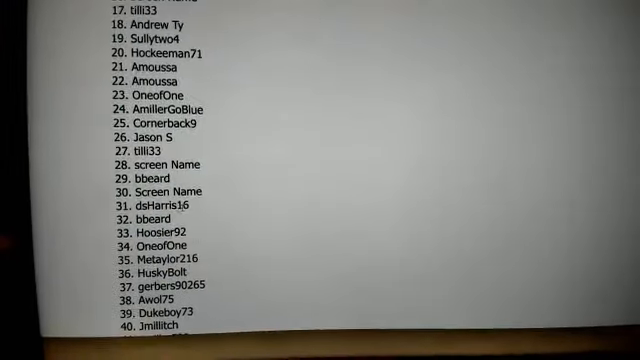
{"action": "scroll", "scroll_direction": "down", "scroll_amount": 3}
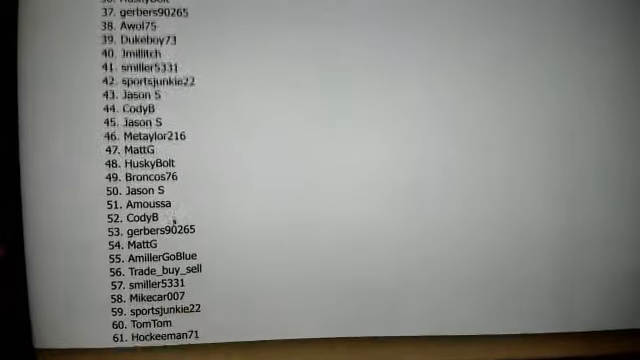
{"action": "scroll", "scroll_direction": "down", "scroll_amount": 3}
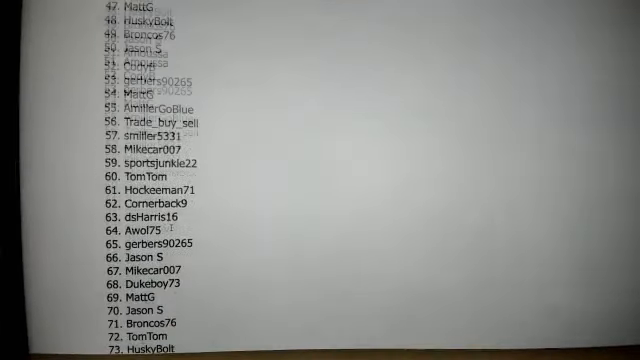
{"action": "scroll", "scroll_direction": "down", "scroll_amount": 3}
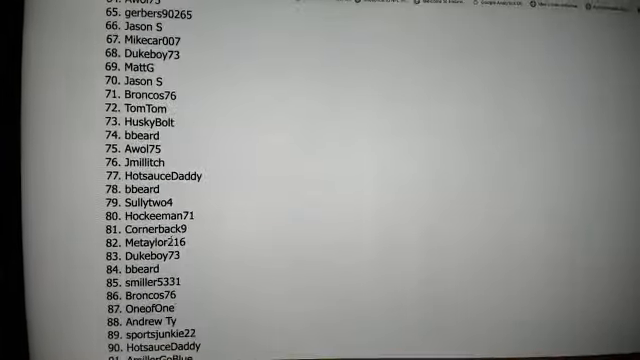
{"action": "scroll", "scroll_direction": "down", "scroll_amount": 3}
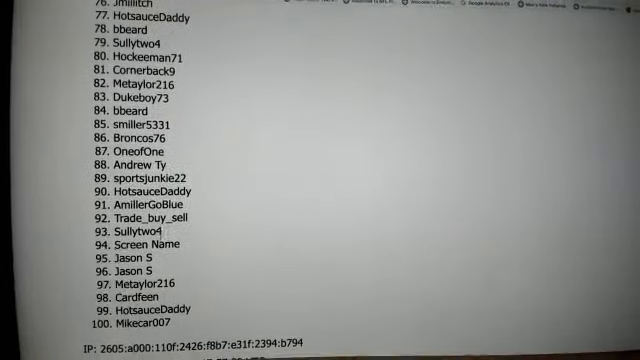
{"action": "scroll", "scroll_direction": "up", "scroll_amount": 3}
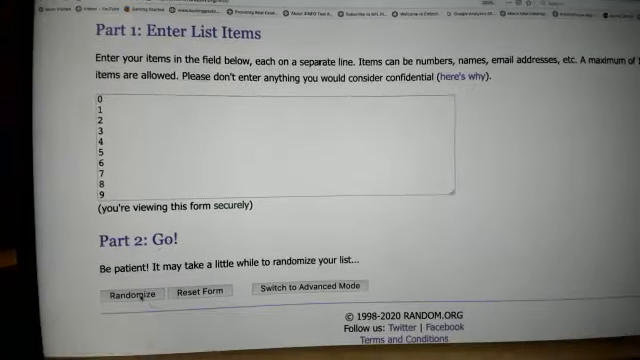
Step: Randomize the digits 0–9, giving the order 4, 5, 0, 1, 7, 9, 3, 2, 8, 6
{"action": "left_click", "coordinate": [128, 294]}
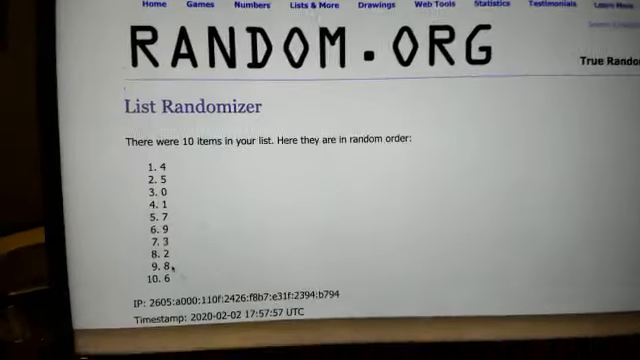
{"action": "scroll", "scroll_direction": "down", "scroll_amount": 3}
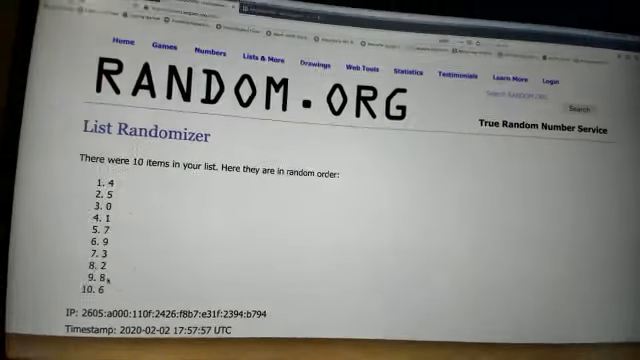
{"action": "scroll", "scroll_direction": "down", "scroll_amount": 3}
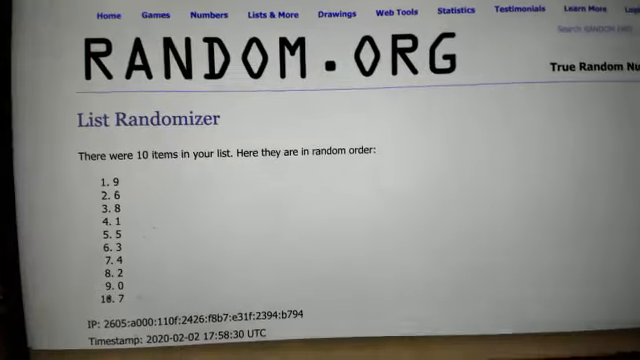
Step: Scroll through the second shuffle result: 9, 6, 8, 1, 5, 3, 4, 2, 0, 7
{"action": "scroll", "scroll_direction": "down", "scroll_amount": 3}
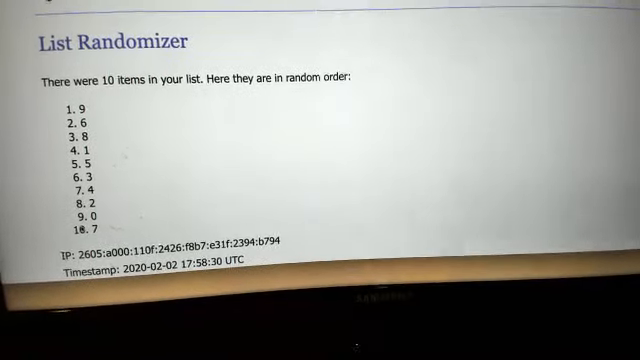
{"action": "scroll", "scroll_direction": "up", "scroll_amount": 3}
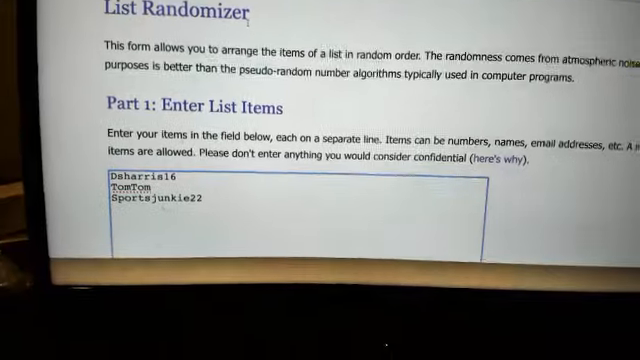
{"action": "scroll", "scroll_direction": "up", "scroll_amount": 3}
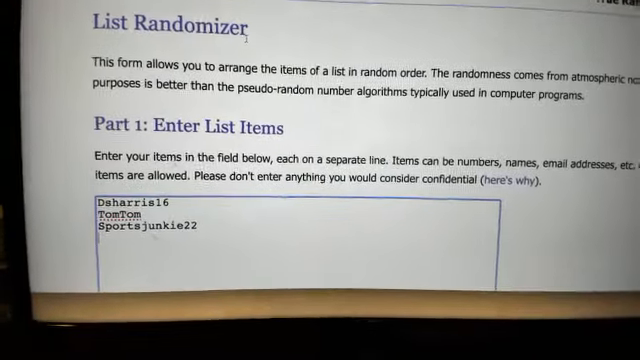
{"action": "scroll", "scroll_direction": "down", "scroll_amount": 3}
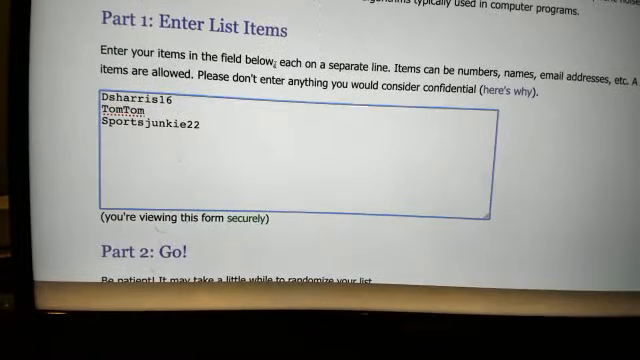
{"action": "scroll", "scroll_direction": "down", "scroll_amount": 3}
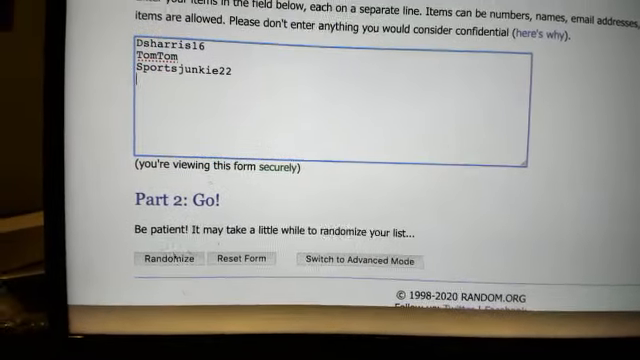